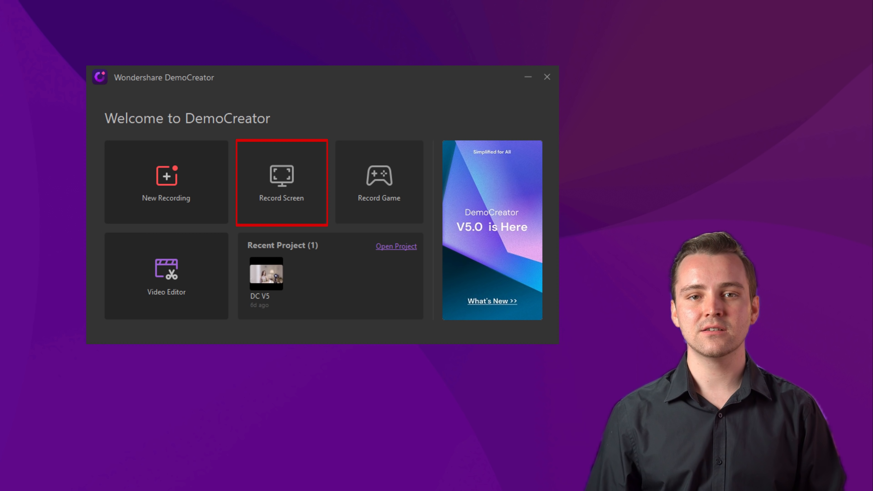
# - Start a screen recording setup from the Welcome screen's Record Screen option
pyautogui.click(166, 276)
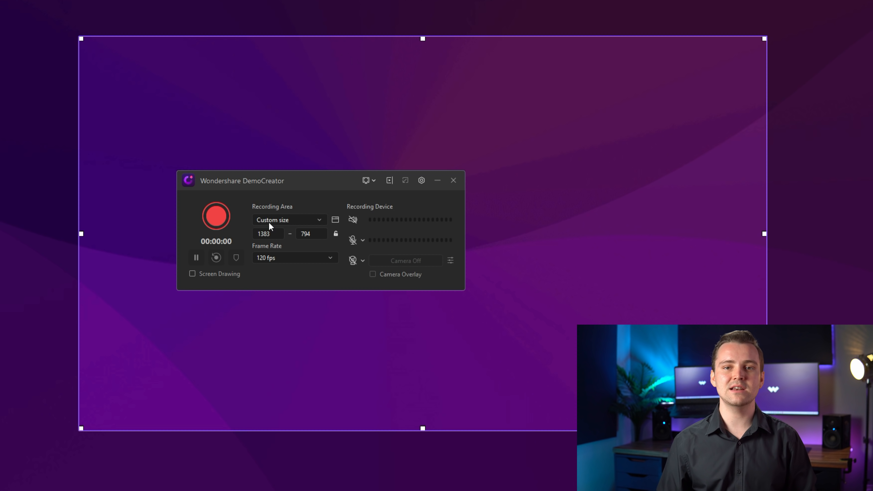
# - Turn on system audio, microphone and webcam capture for the recording
pyautogui.click(353, 240)
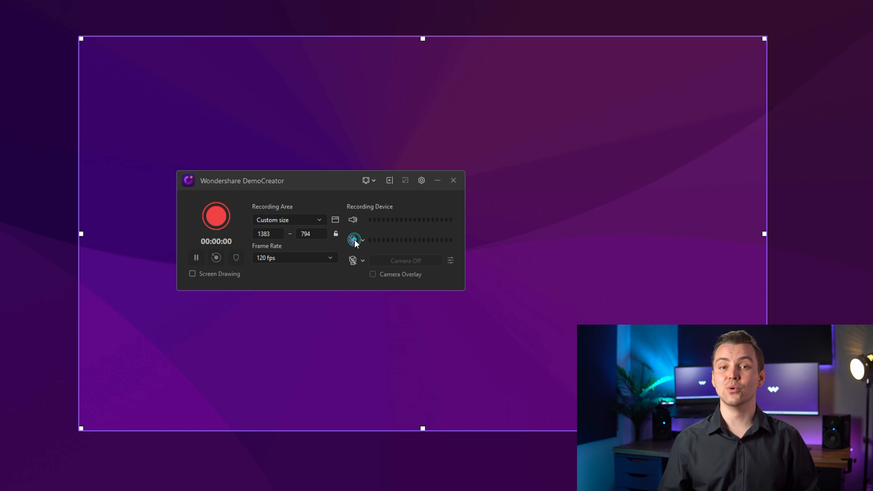
pyautogui.click(353, 260)
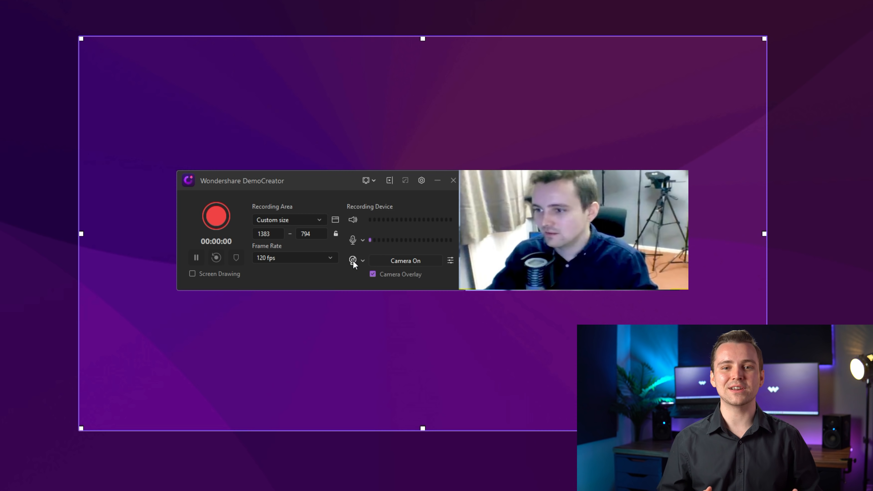
pyautogui.click(193, 274)
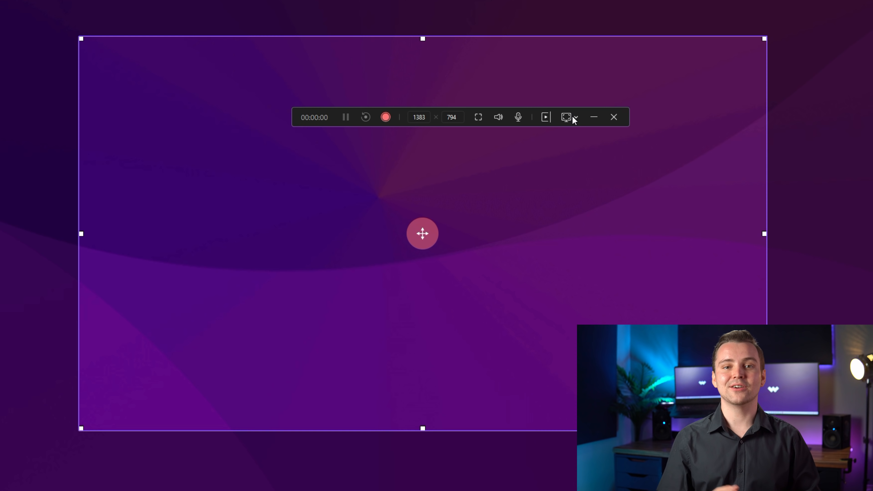
pyautogui.moveTo(460, 258)
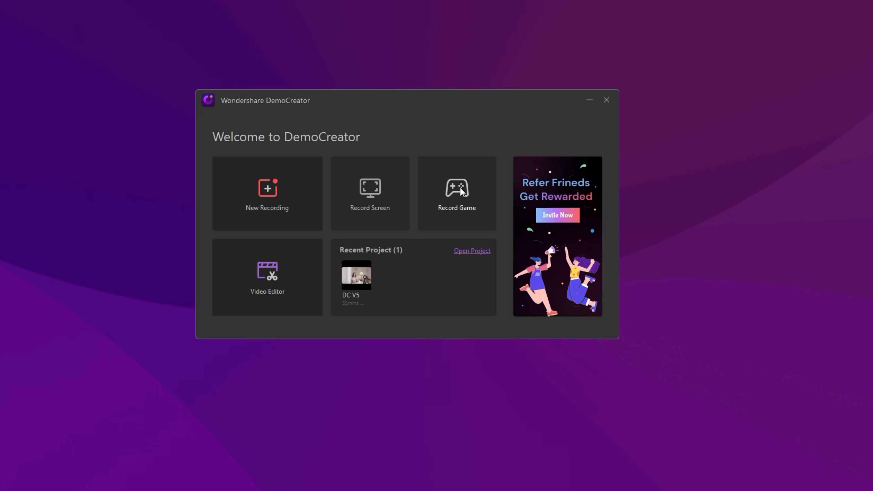
# - Start a game recording setup at 60 fps and begin choosing the game to record
pyautogui.click(456, 193)
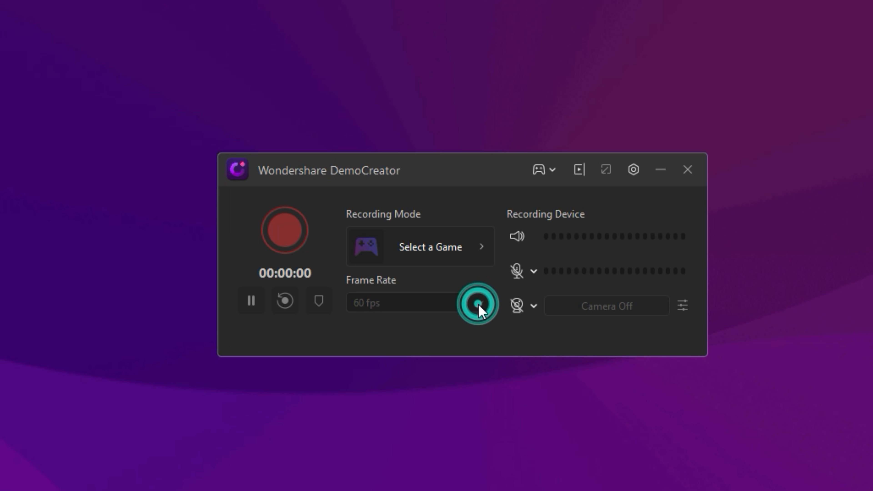
pyautogui.click(476, 303)
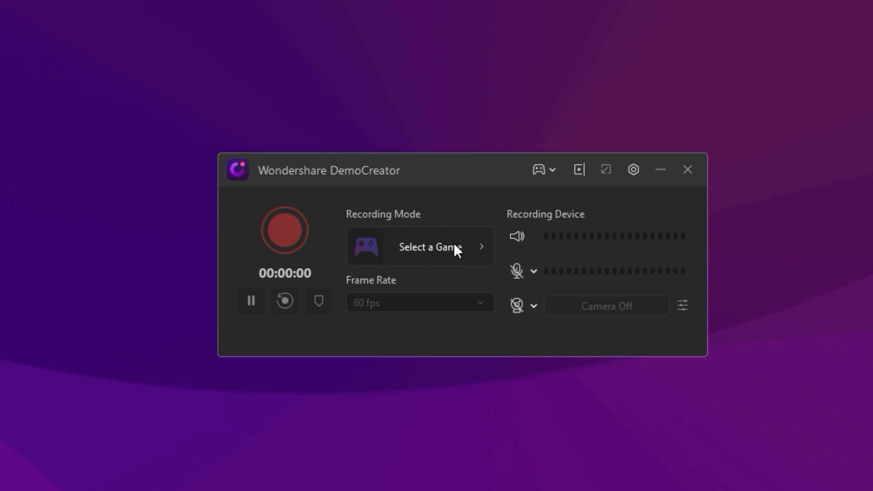
pyautogui.click(419, 246)
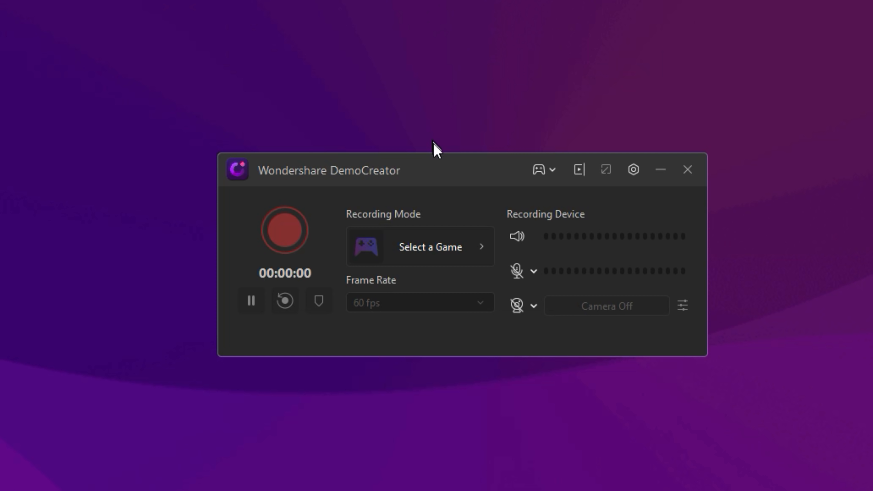
pyautogui.moveTo(504, 281)
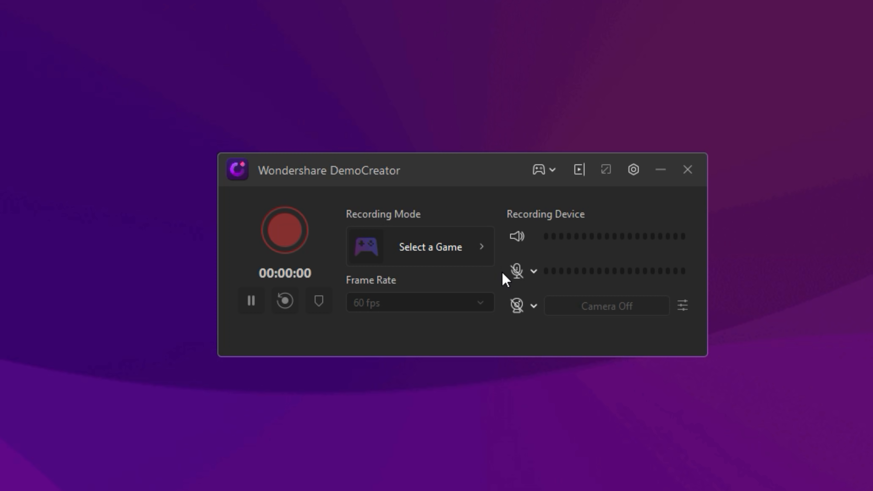
pyautogui.moveTo(483, 312)
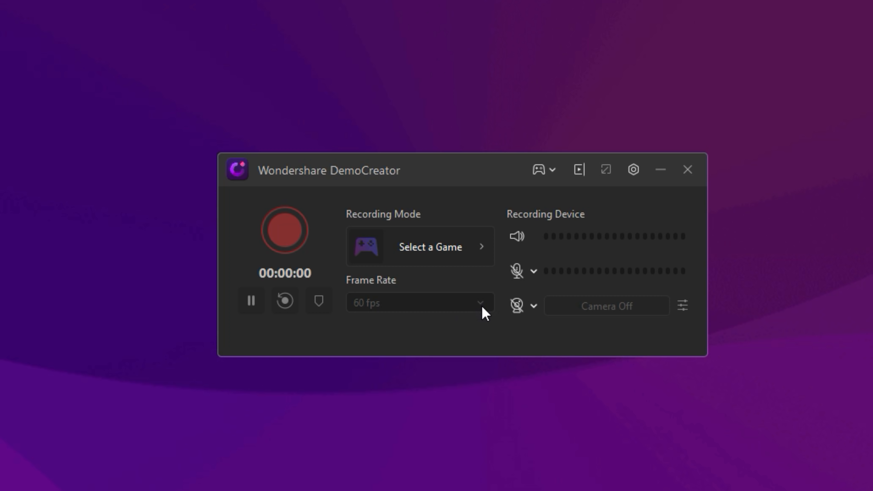
pyautogui.moveTo(474, 320)
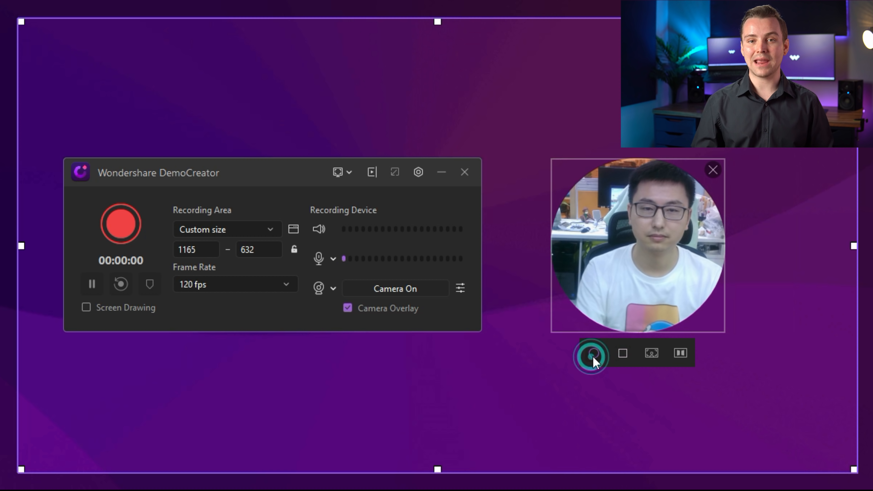
# - Switch the webcam overlay from a circular mask to a rectangular frame
pyautogui.click(623, 353)
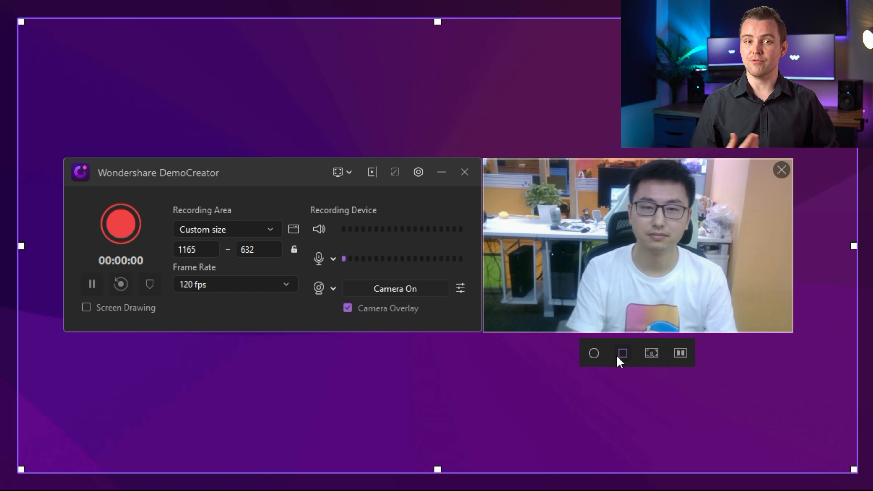
pyautogui.click(594, 353)
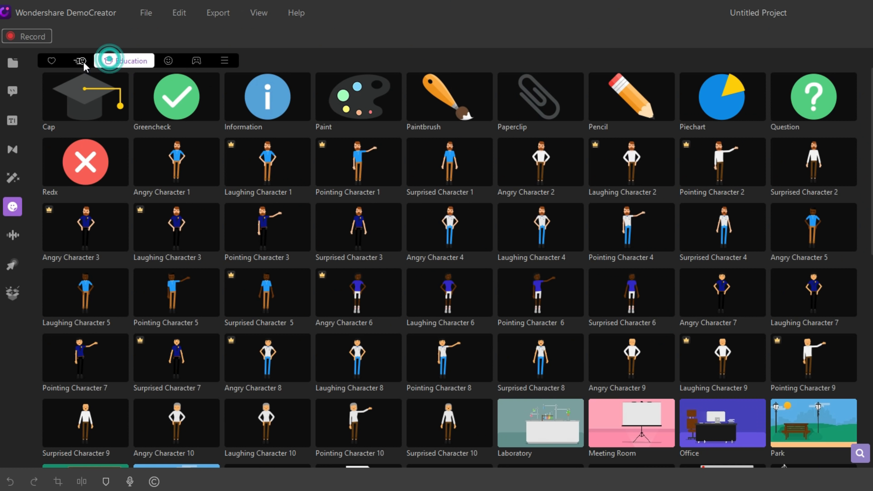
# - Browse the Animation, Emoji and Game sticker collections in turn
pyautogui.click(95, 60)
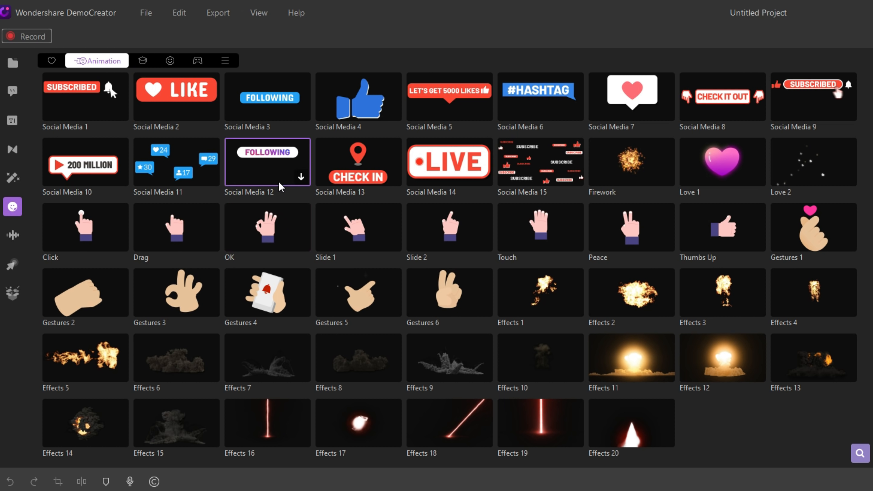
pyautogui.click(169, 60)
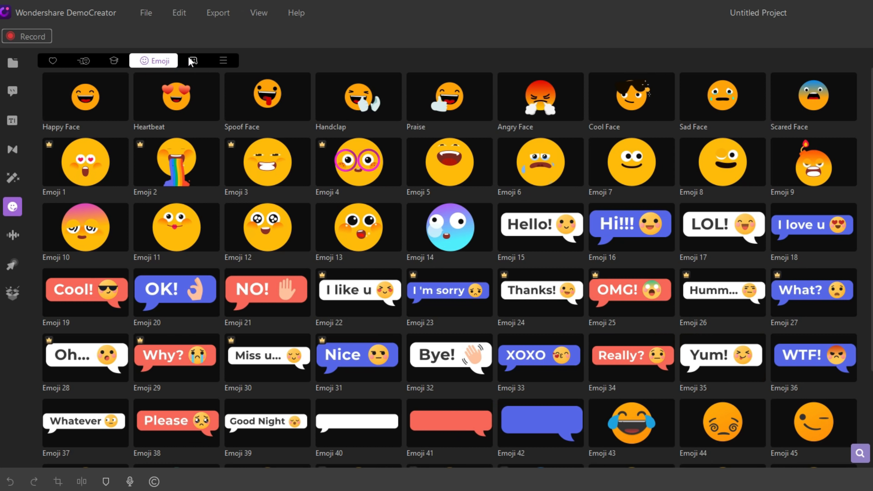
pyautogui.click(183, 60)
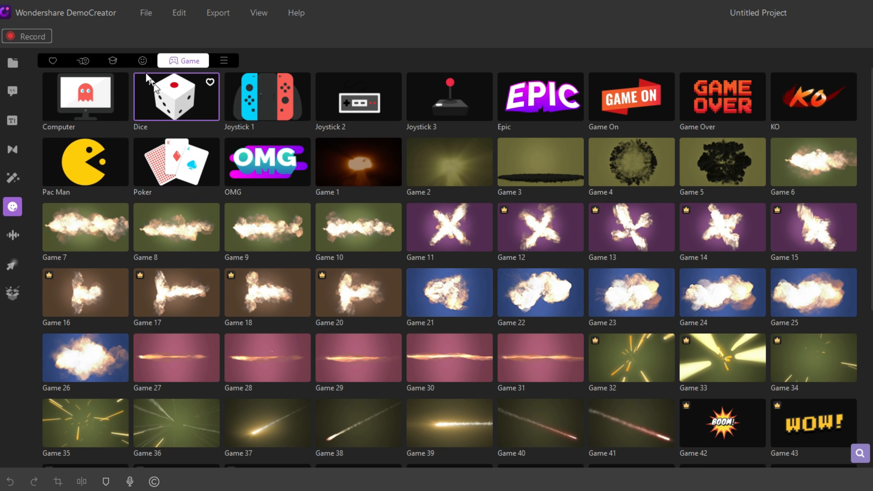
pyautogui.click(83, 60)
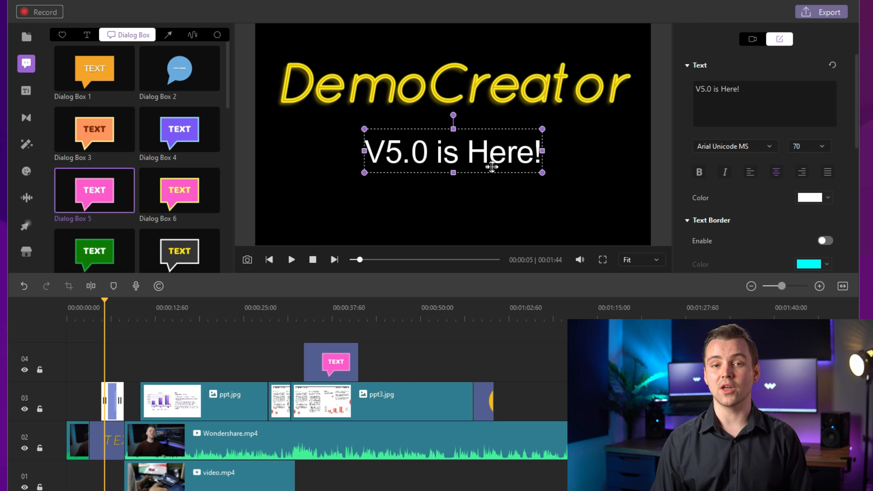
pyautogui.moveTo(526, 205)
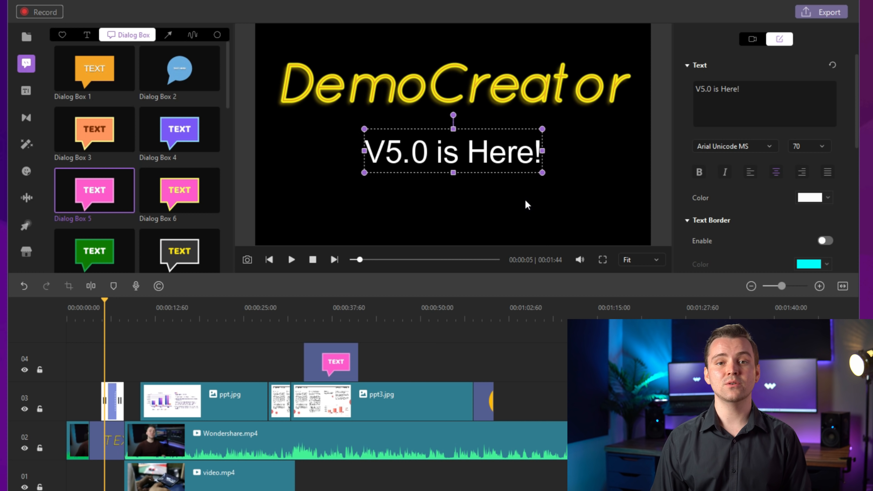
pyautogui.moveTo(99, 405)
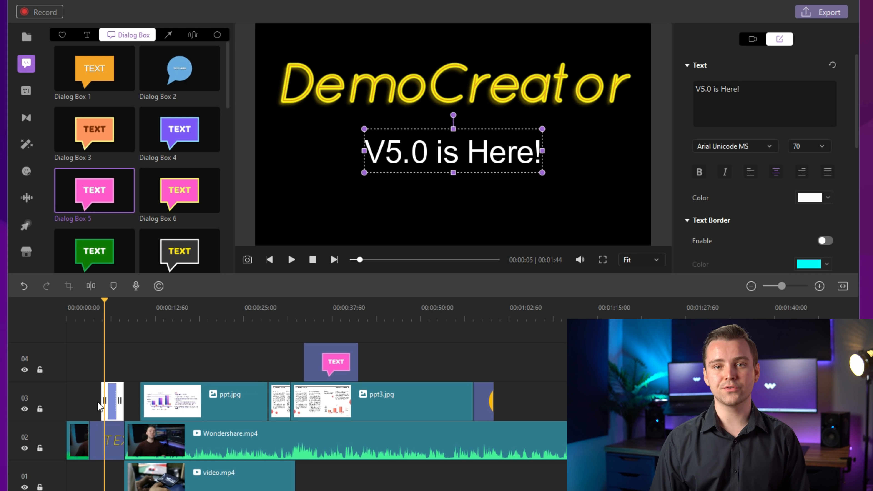
pyautogui.moveTo(25, 105)
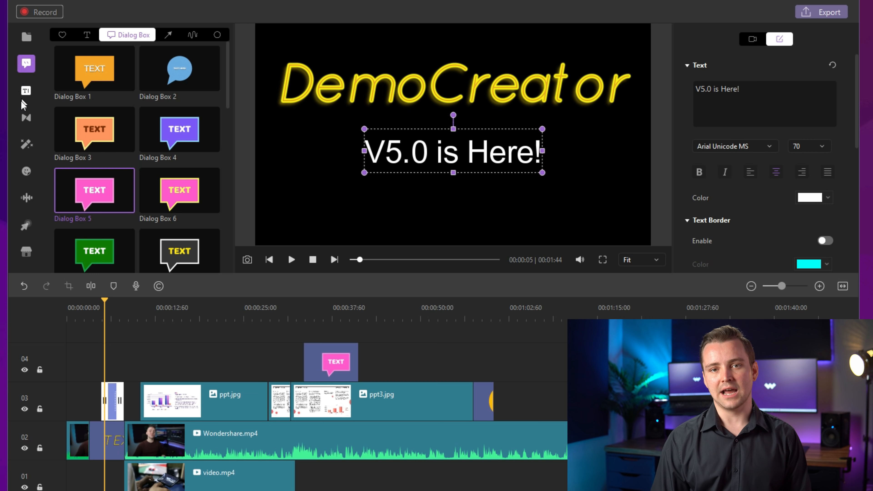
# - Browse the transition effects, including the Color category, then return to the full list
pyautogui.click(25, 118)
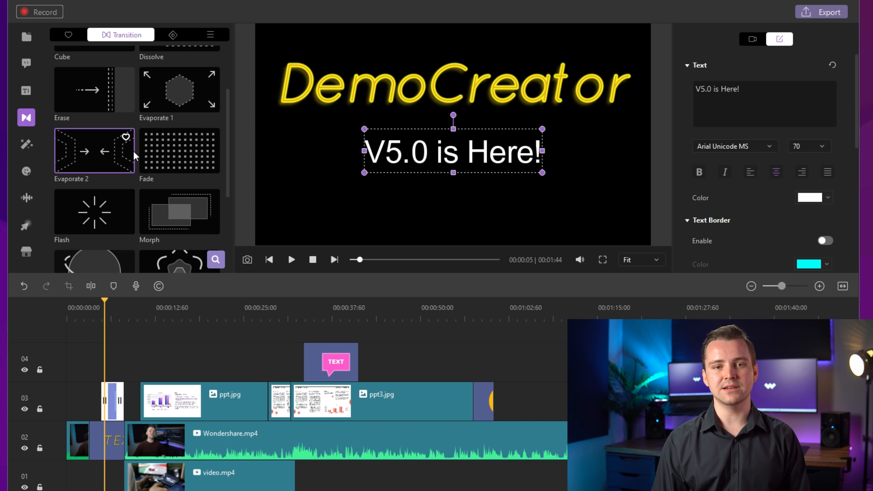
pyautogui.scroll(3)
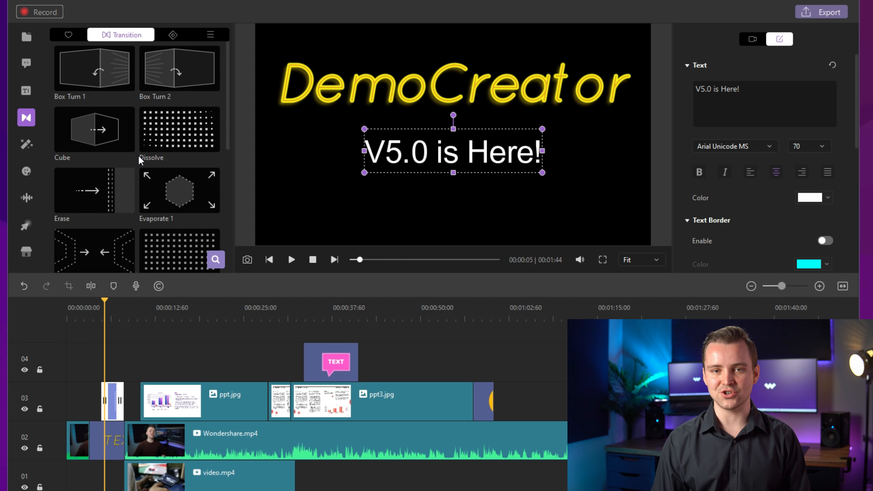
pyautogui.click(160, 35)
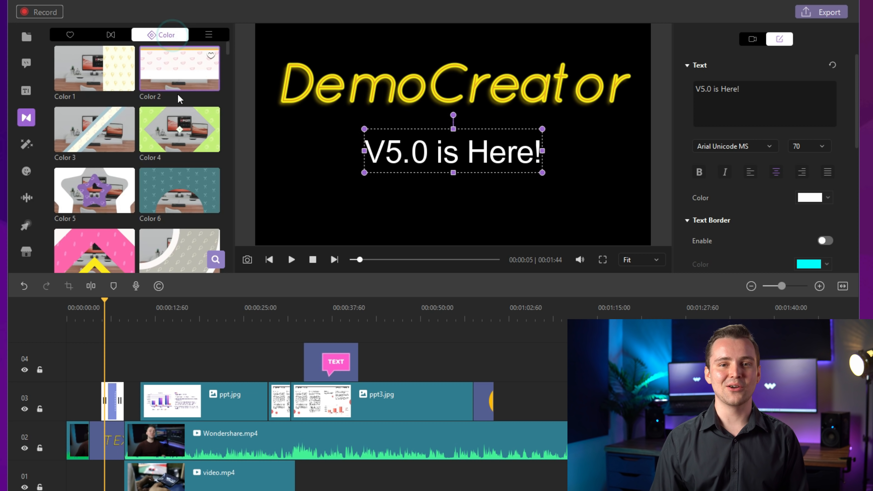
pyautogui.scroll(-3)
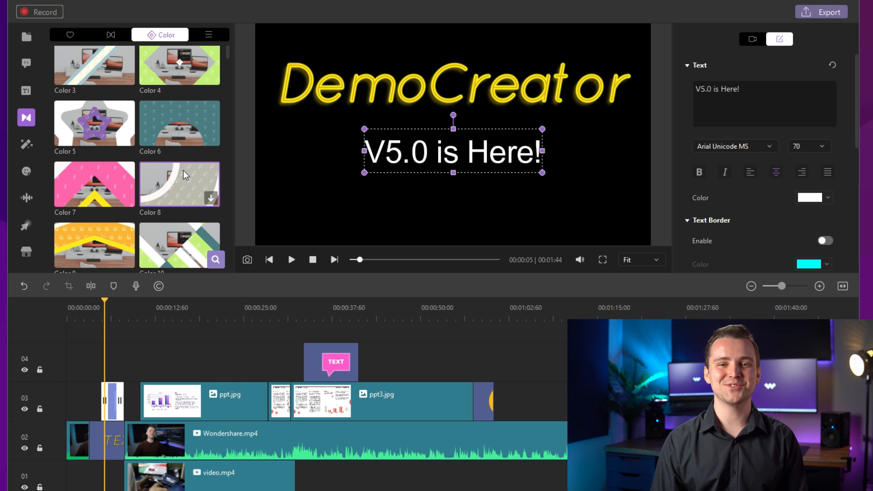
pyautogui.click(110, 35)
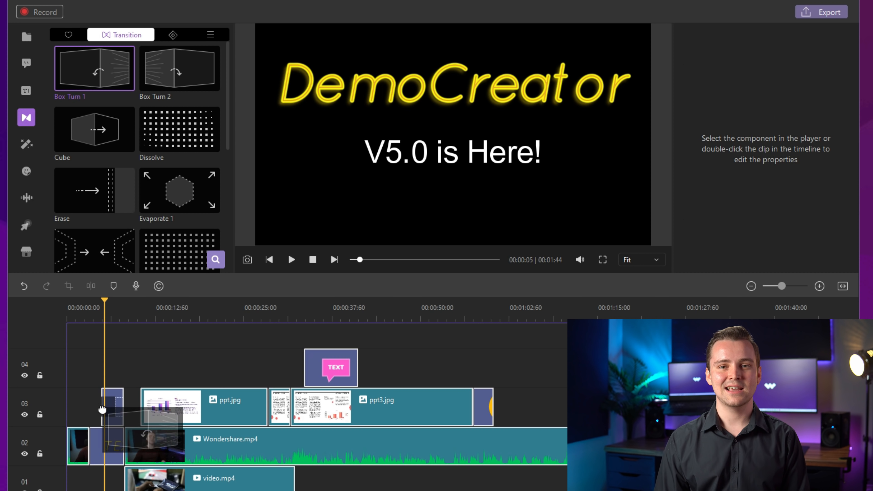
# - Play the neon DemoCreator title's animated entrance from around 00:00:04, then pause
pyautogui.click(106, 446)
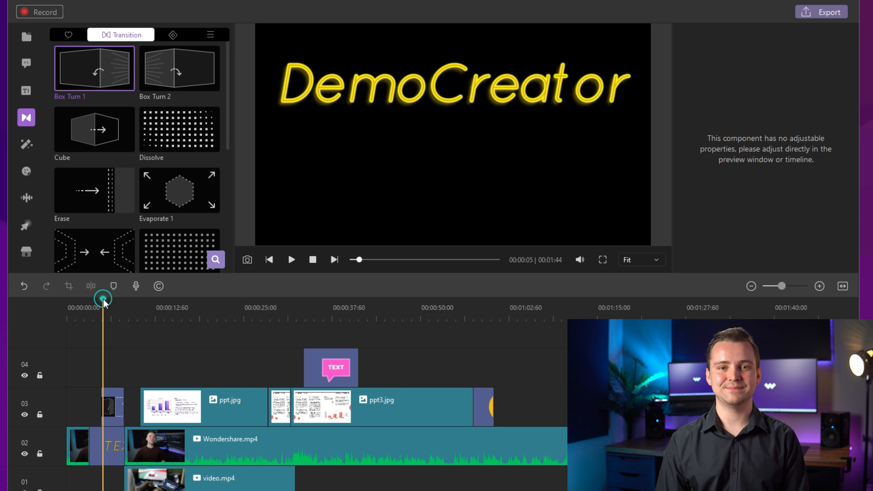
pyautogui.click(291, 260)
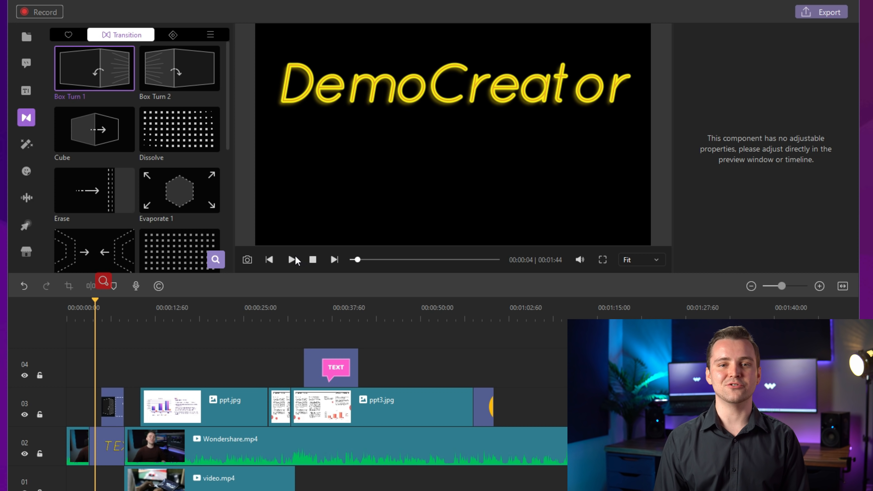
pyautogui.click(295, 260)
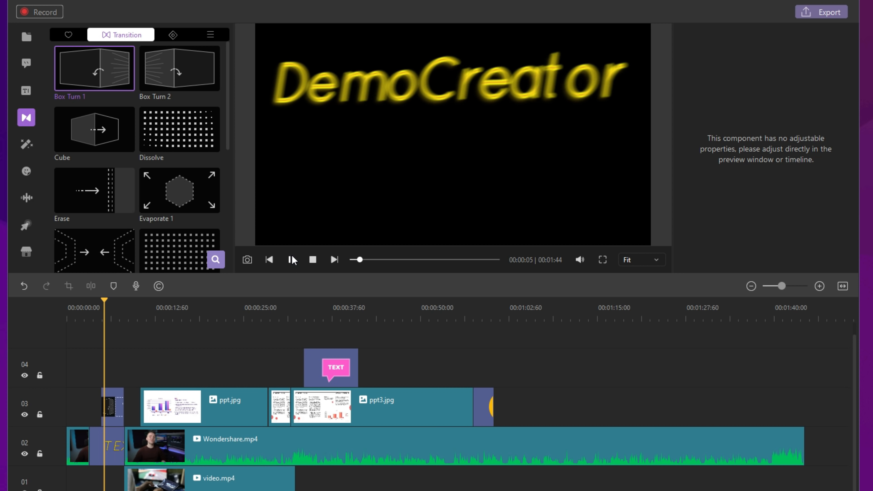
pyautogui.click(295, 260)
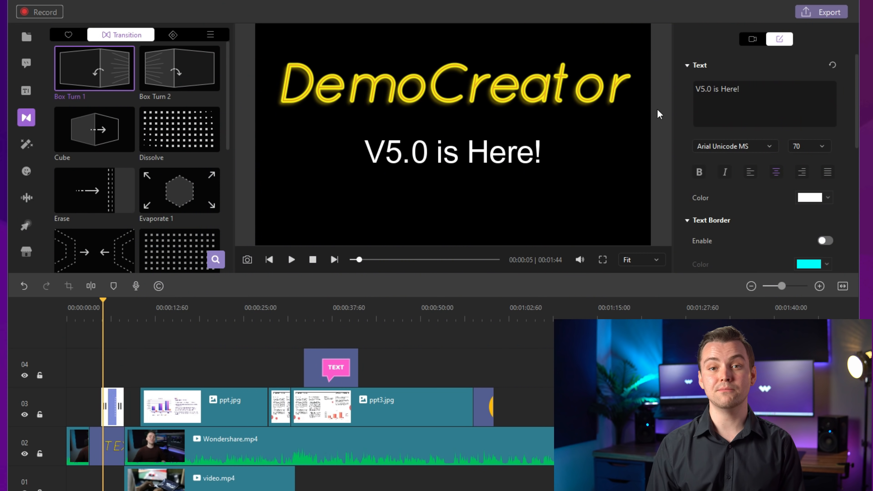
# - Try Pixelate and Random behaviors on the 'V5.0 is Here!' subtitle, settling on Rich Tick
pyautogui.click(752, 39)
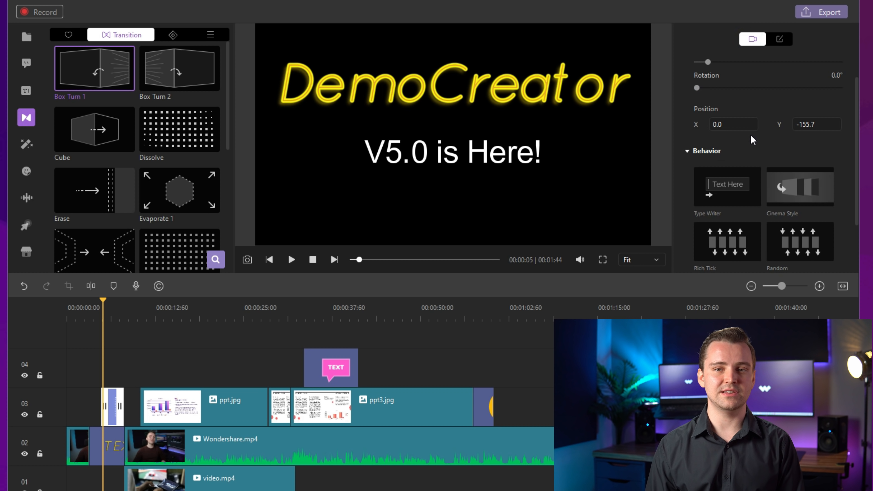
pyautogui.scroll(-3)
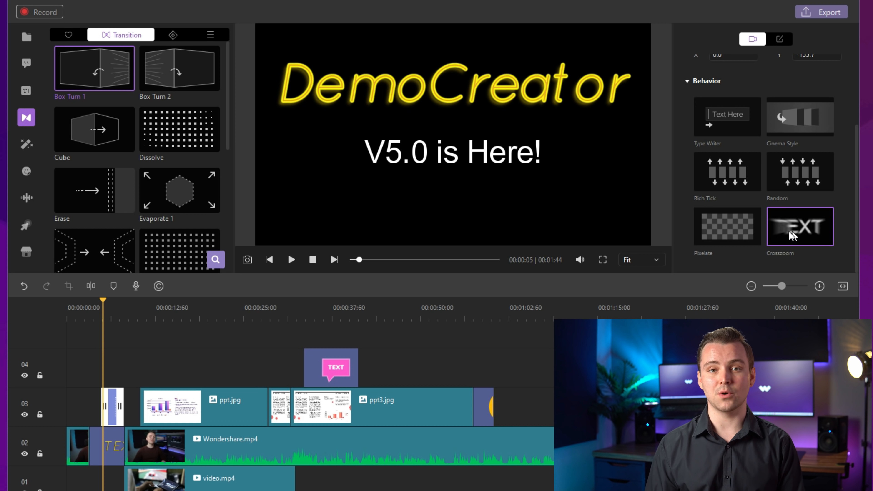
pyautogui.click(727, 226)
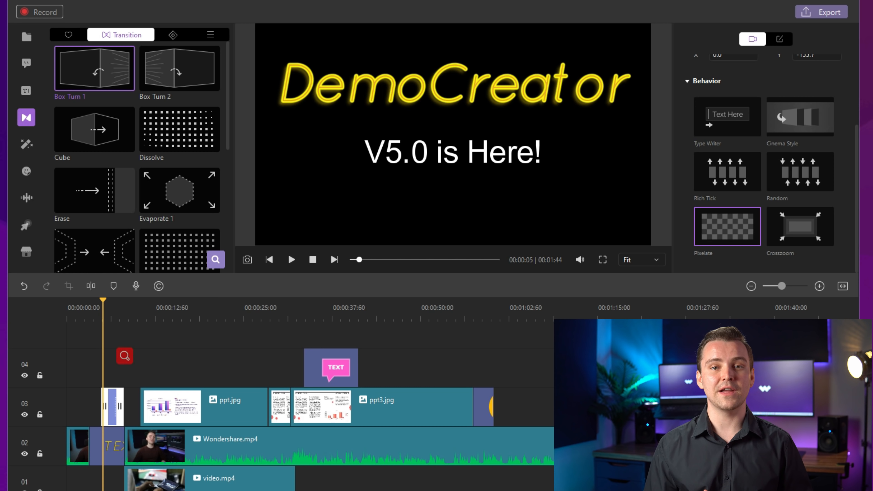
pyautogui.click(799, 171)
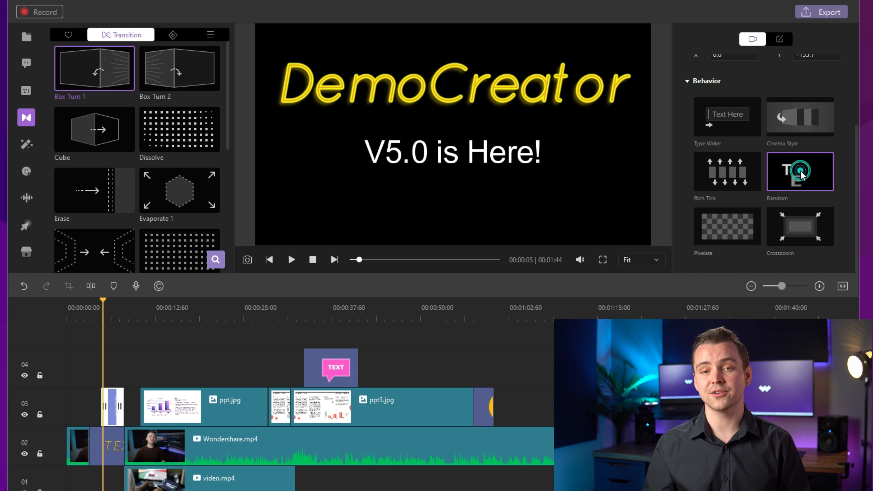
pyautogui.click(799, 171)
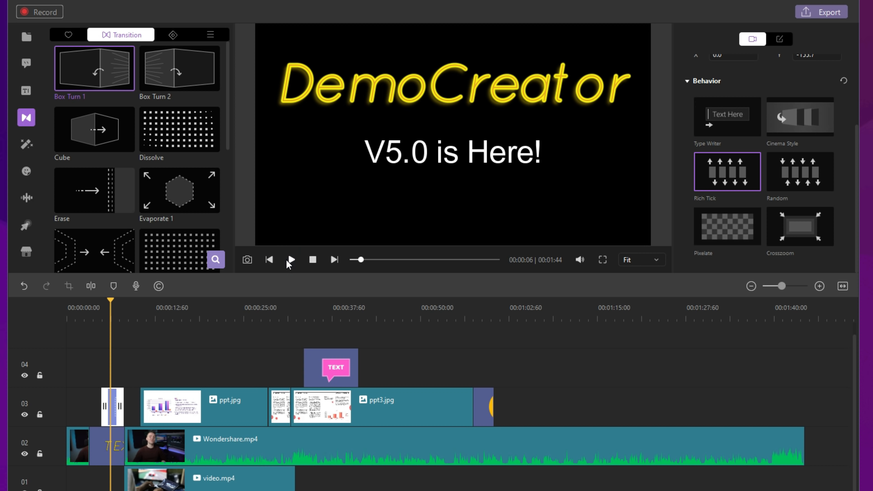
# - Select the neon DemoCreator title and preview its Random letter-scatter animation
pyautogui.click(751, 39)
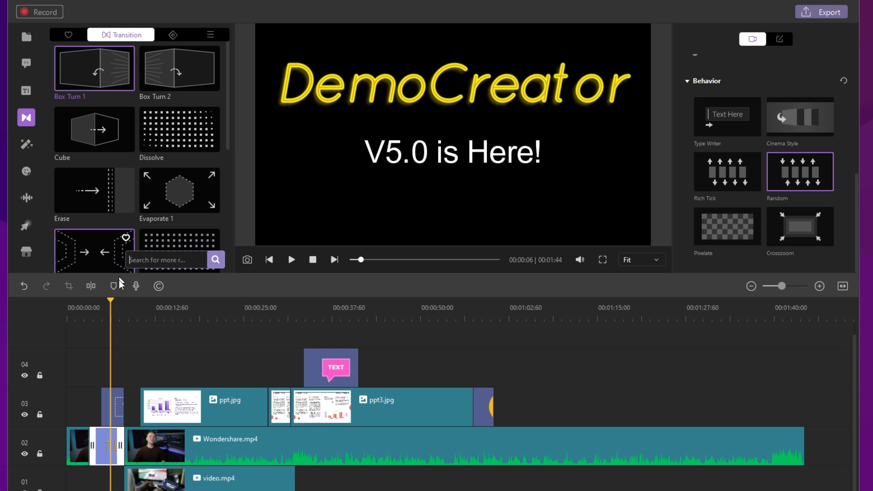
pyautogui.click(290, 260)
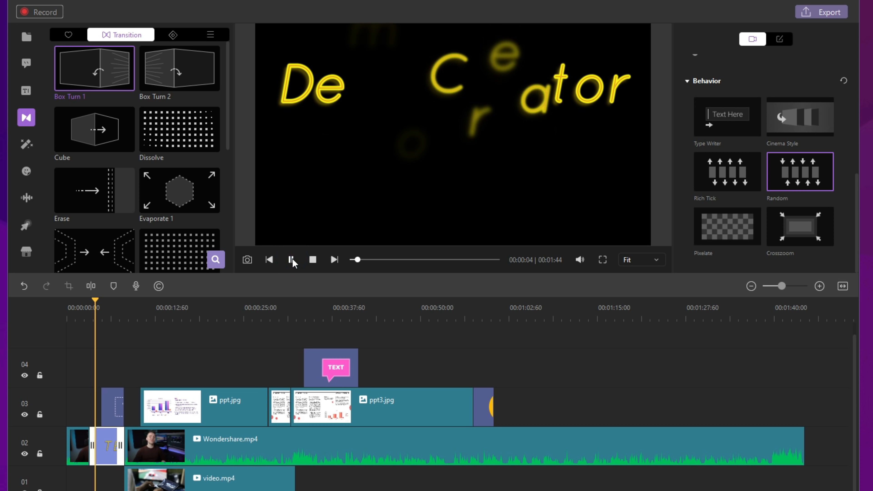
pyautogui.click(291, 260)
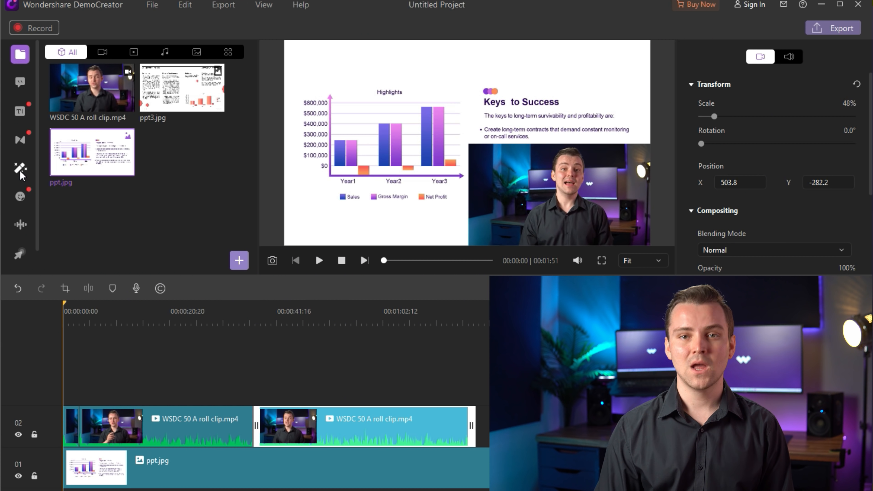
# - Apply the Mask effect to the first webcam clip and preview the circular webcam
pyautogui.click(20, 168)
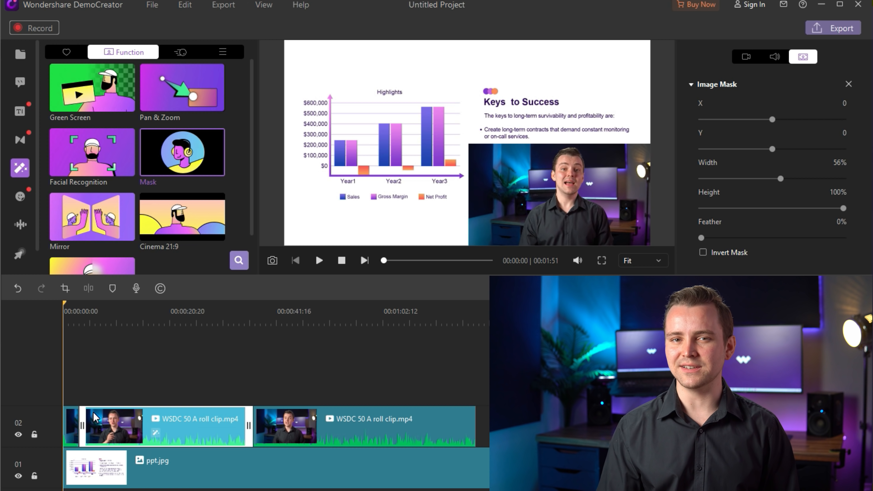
pyautogui.click(318, 260)
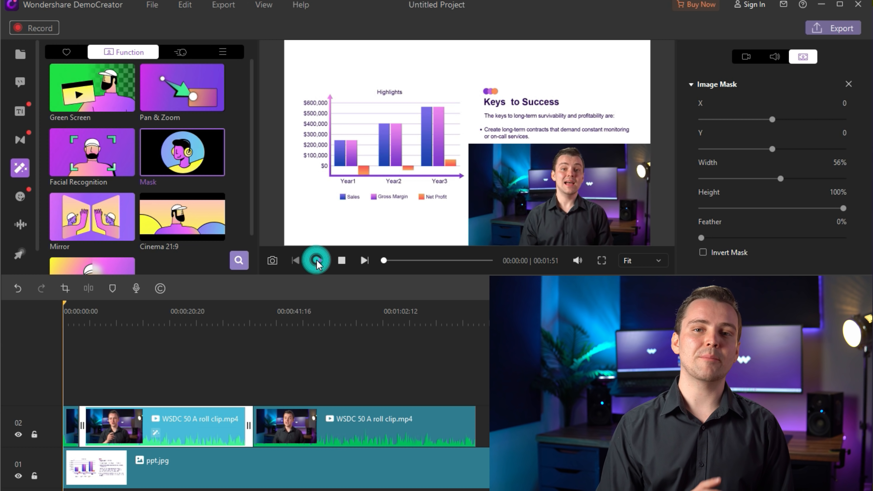
pyautogui.click(317, 260)
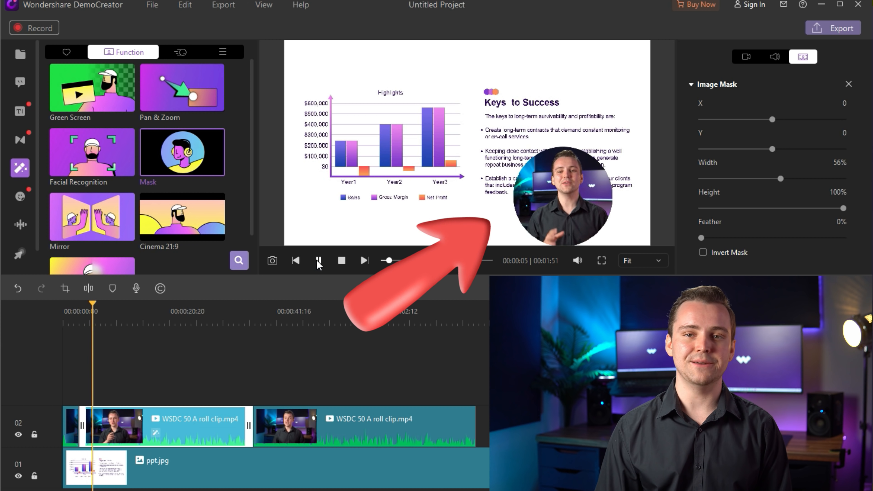
pyautogui.click(319, 261)
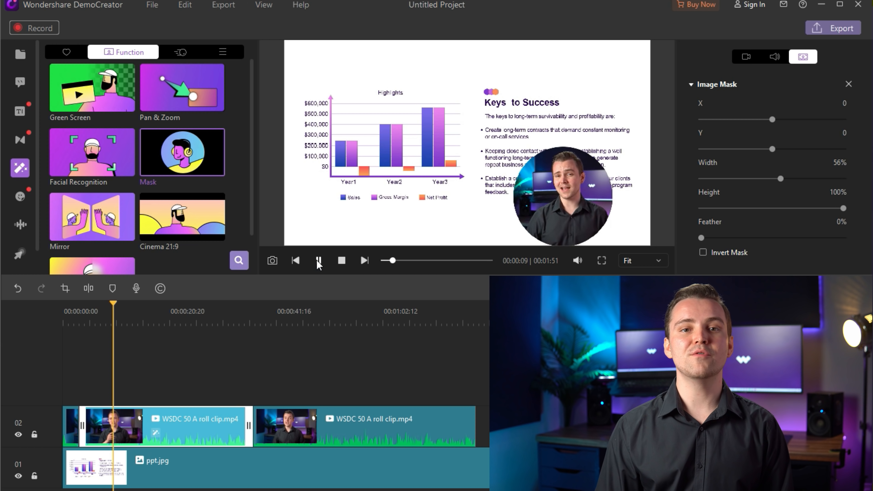
pyautogui.click(318, 260)
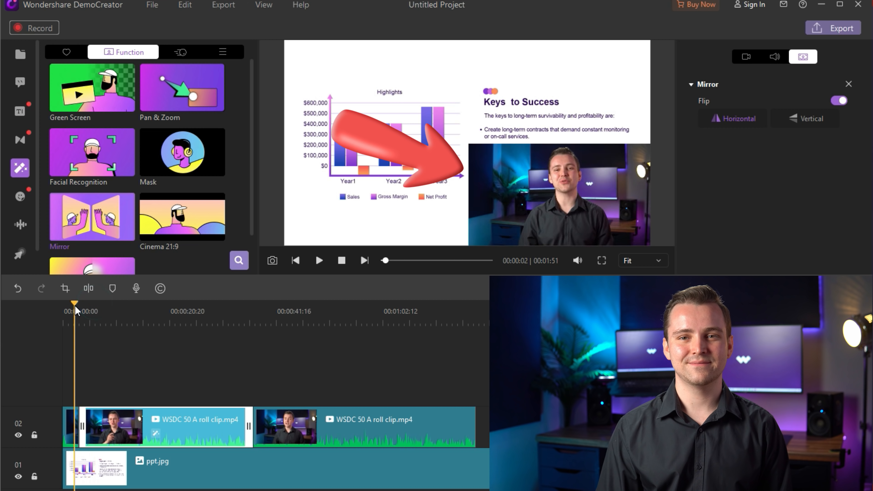
# - Move the playhead back near the start after mirroring the webcam clip horizontally
pyautogui.click(849, 84)
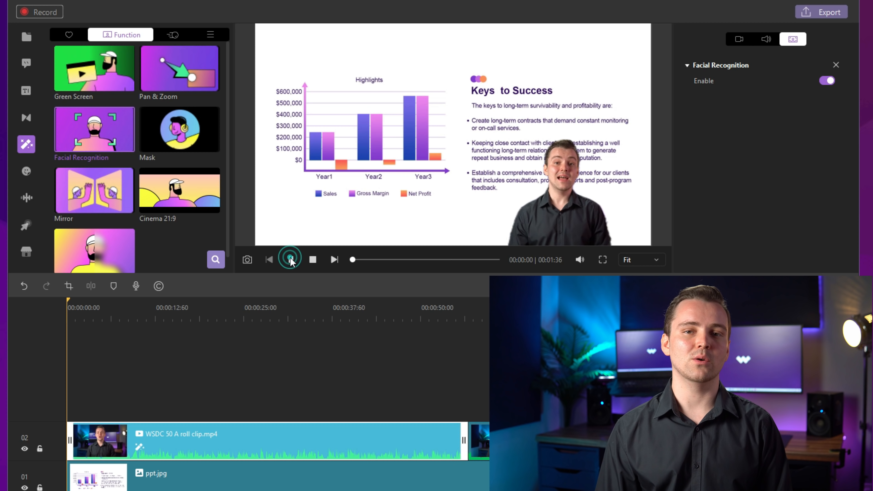
# - Preview the presenter cut out over the slide with Facial Recognition background removal enabled
pyautogui.click(290, 260)
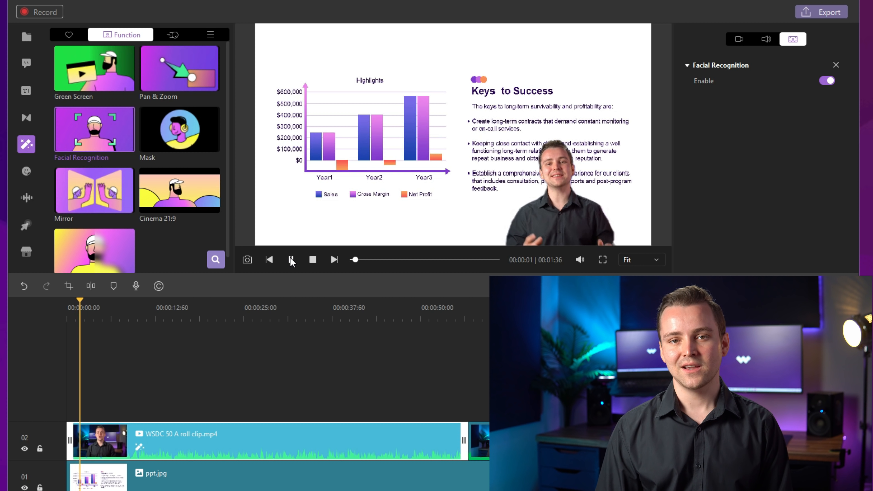
pyautogui.click(290, 260)
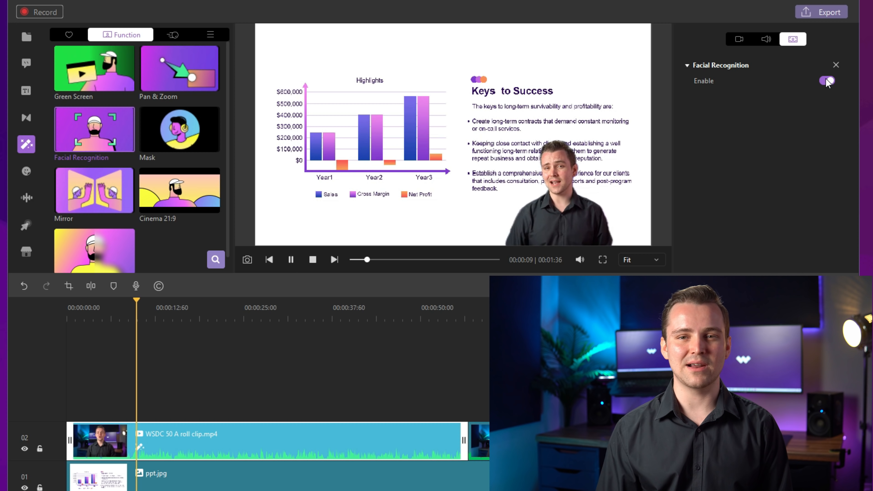
pyautogui.click(290, 260)
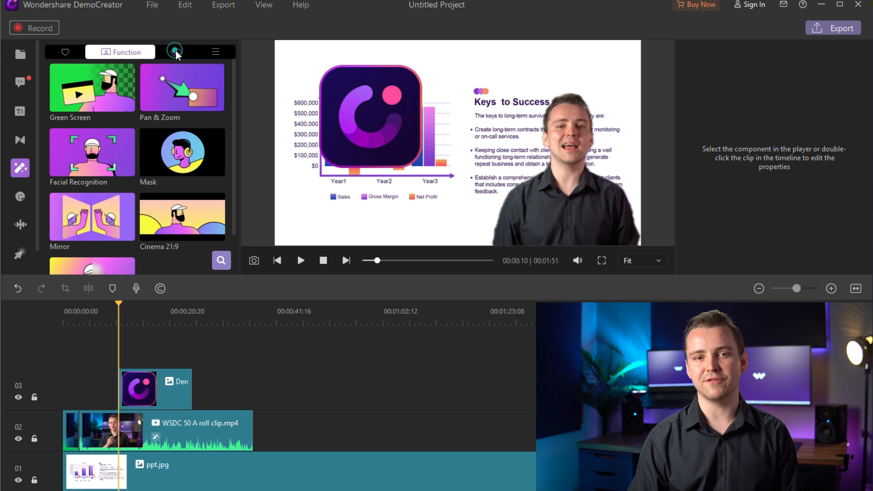
# - Apply the Fly to zoom in motion effect to the DemoCreator logo clip
pyautogui.click(174, 52)
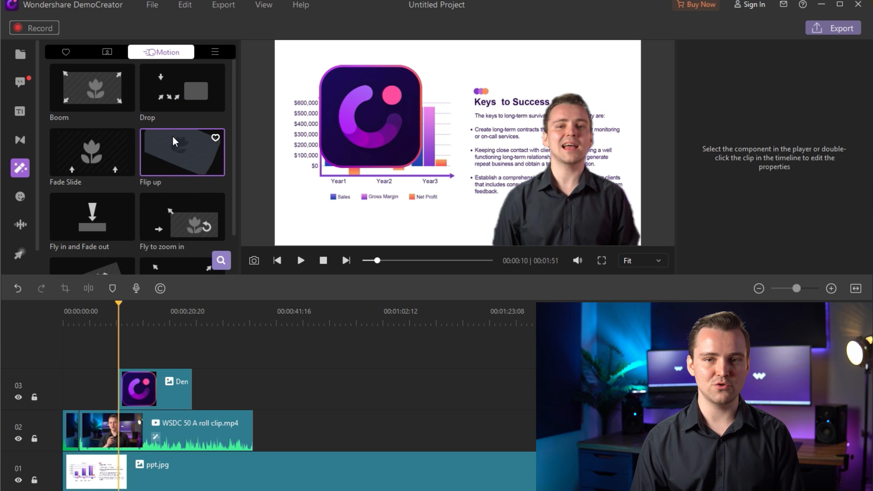
pyautogui.scroll(-3)
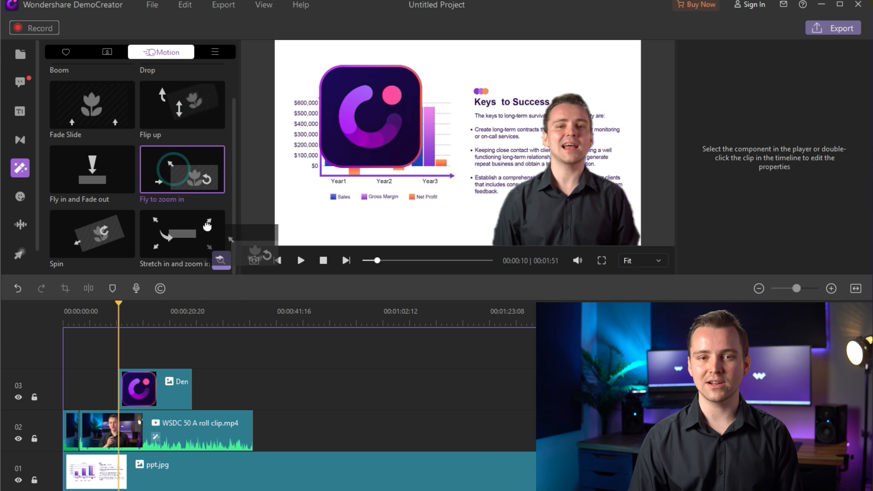
pyautogui.click(139, 389)
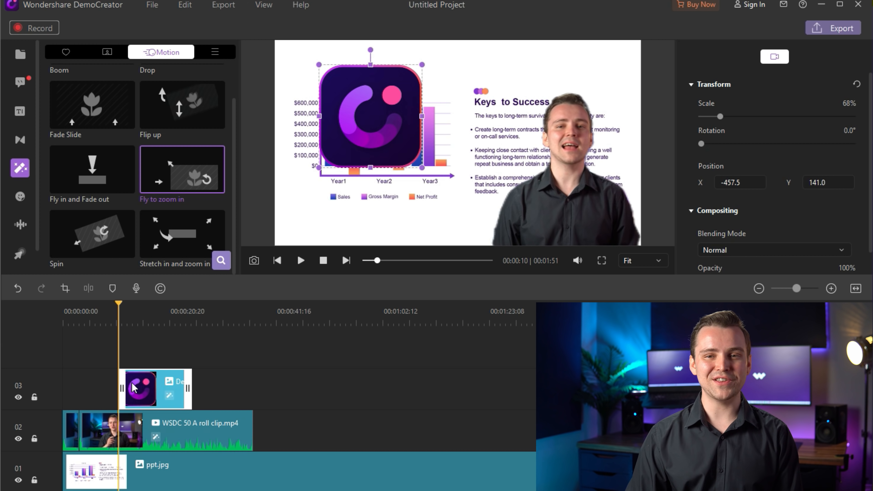
# - Preview the logo's motion over the slide, playing and pausing the player twice
pyautogui.click(301, 260)
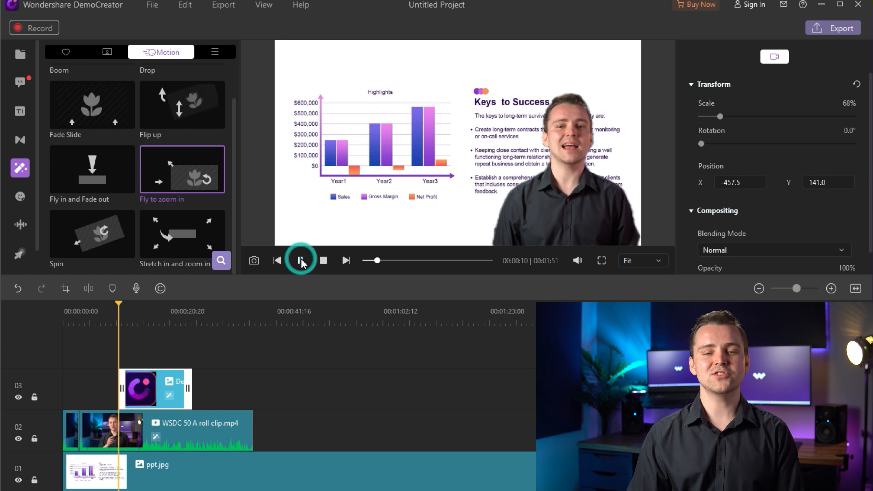
pyautogui.click(300, 260)
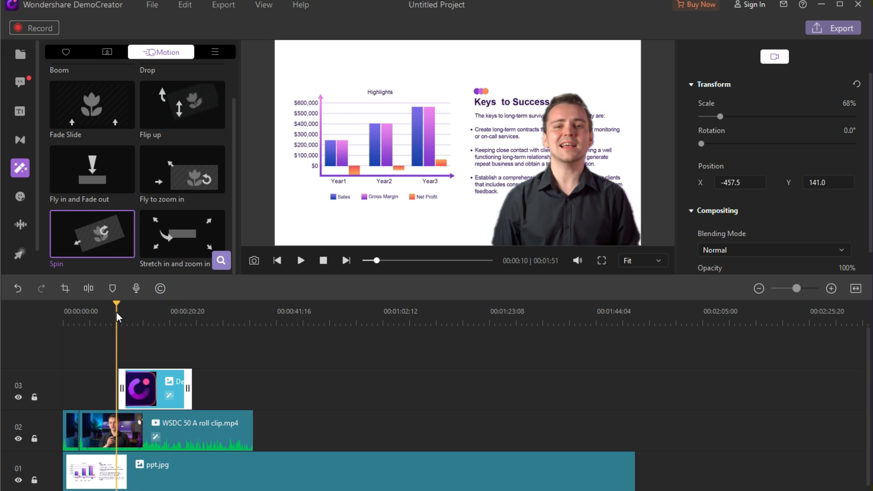
pyautogui.click(300, 260)
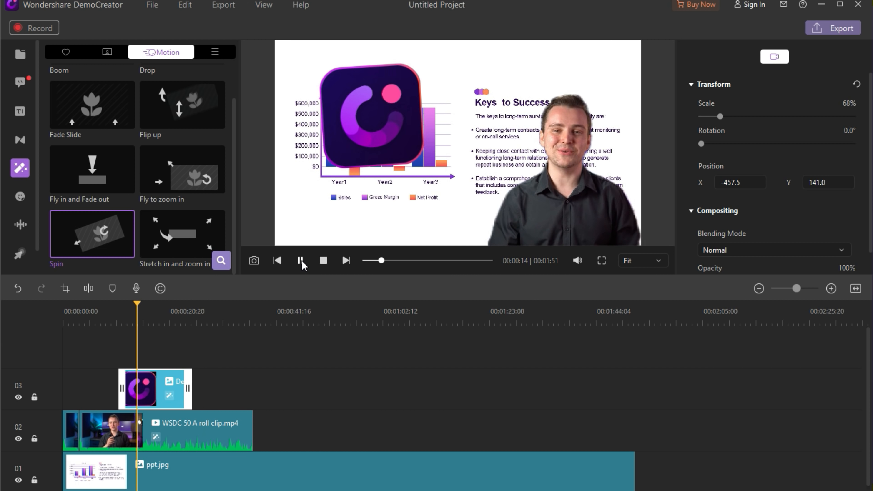
pyautogui.click(301, 260)
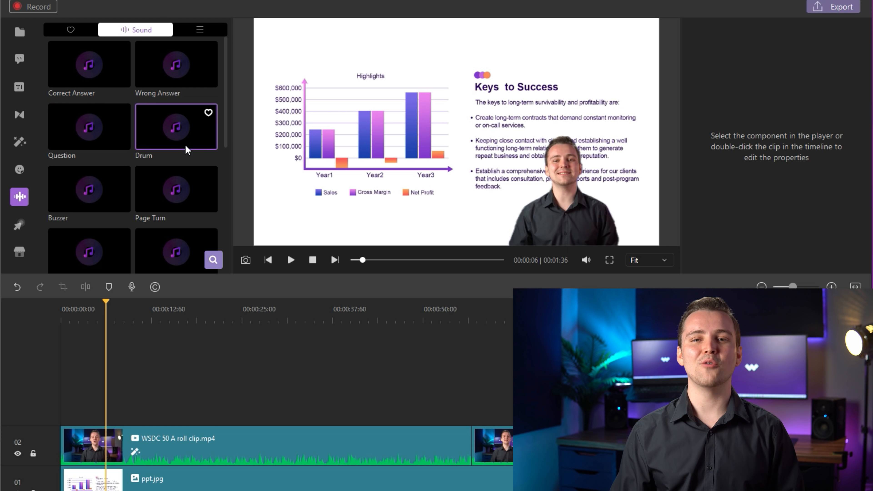
# - Scroll through the sound effect thumbnails such as Drum, Coin and Ghost
pyautogui.scroll(-3)
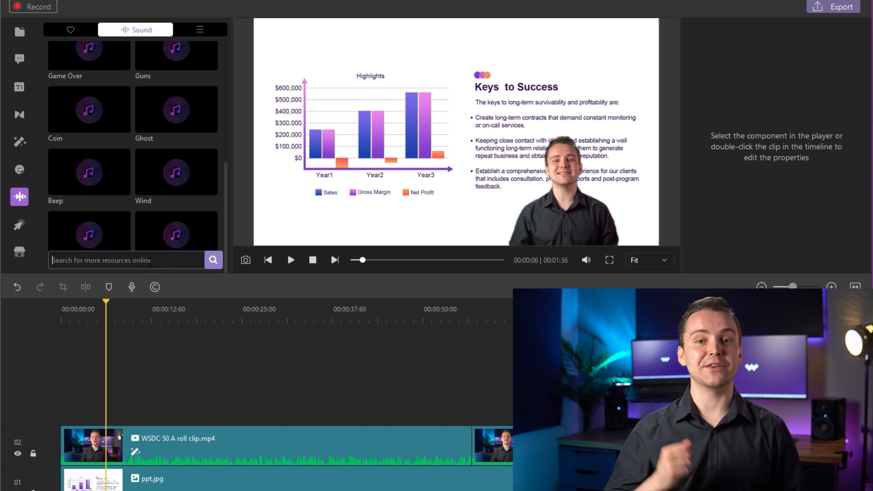
pyautogui.scroll(3)
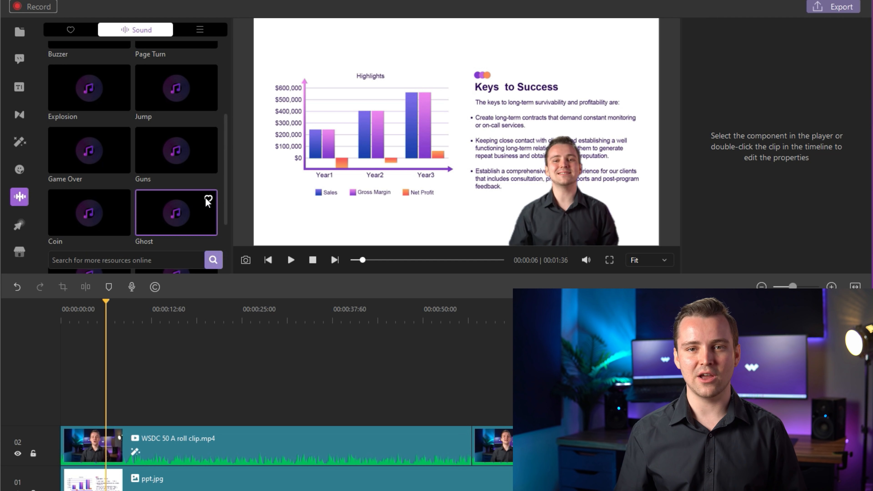
pyautogui.scroll(3)
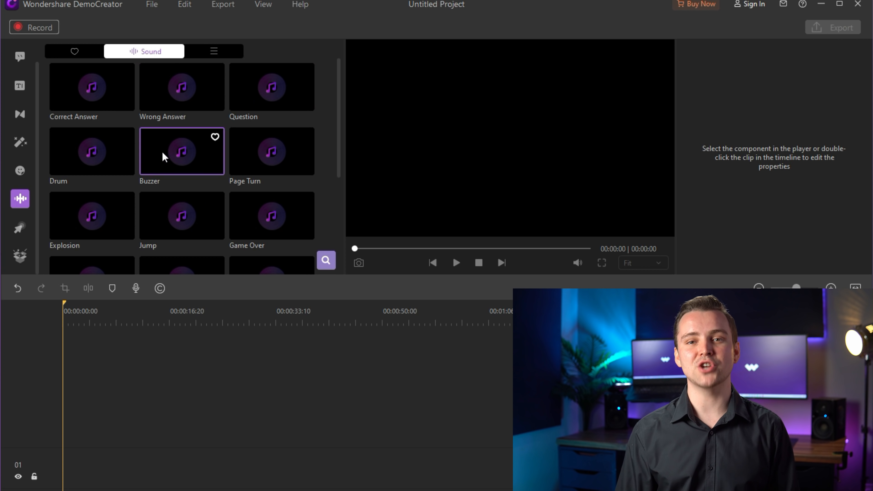
# - Play and pause the Question sound on track 02, then favourite the Wrong Answer sound
pyautogui.scroll(-3)
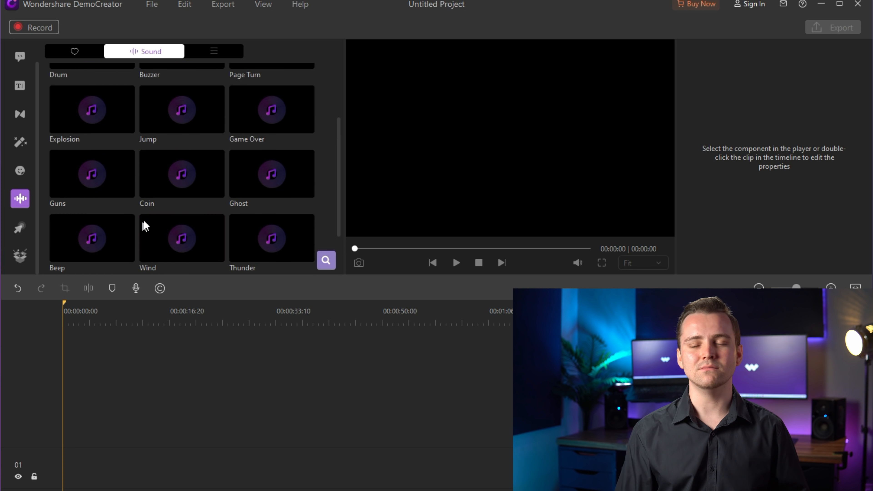
pyautogui.scroll(3)
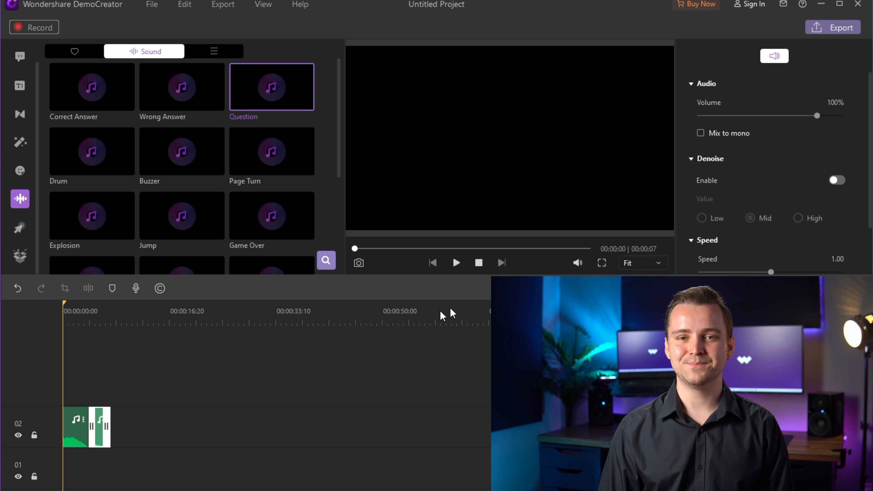
pyautogui.click(456, 263)
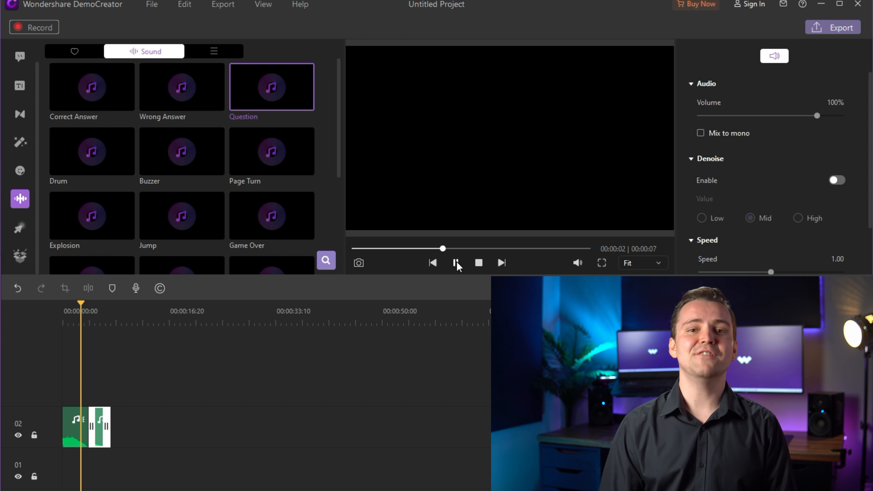
pyautogui.click(456, 262)
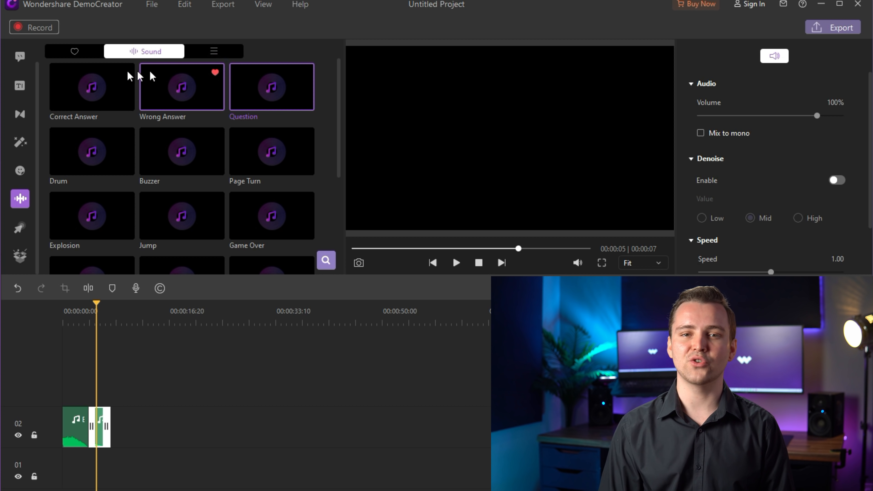
pyautogui.click(74, 51)
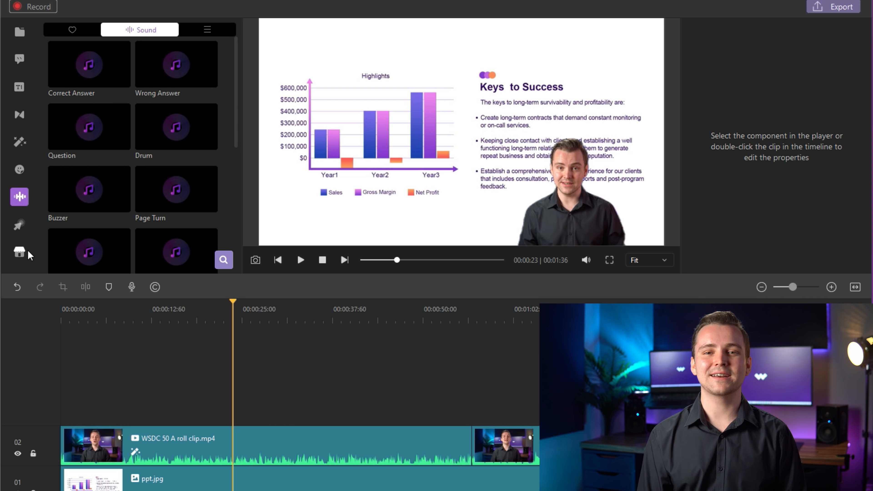
# - Browse the effects store's Assets results for 'game' packs
pyautogui.click(19, 252)
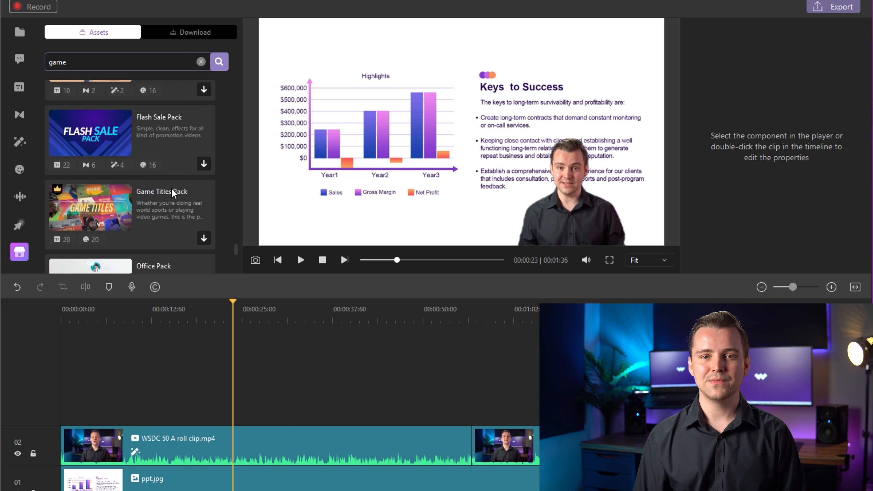
pyautogui.scroll(-3)
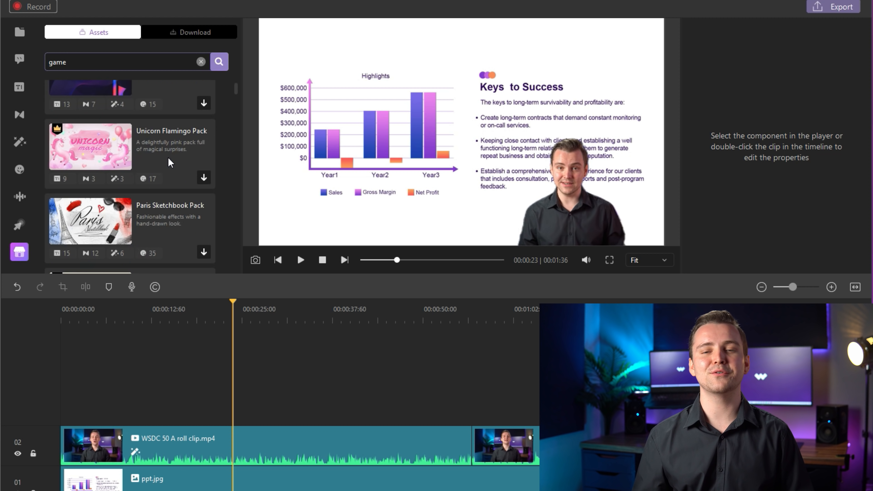
pyautogui.scroll(3)
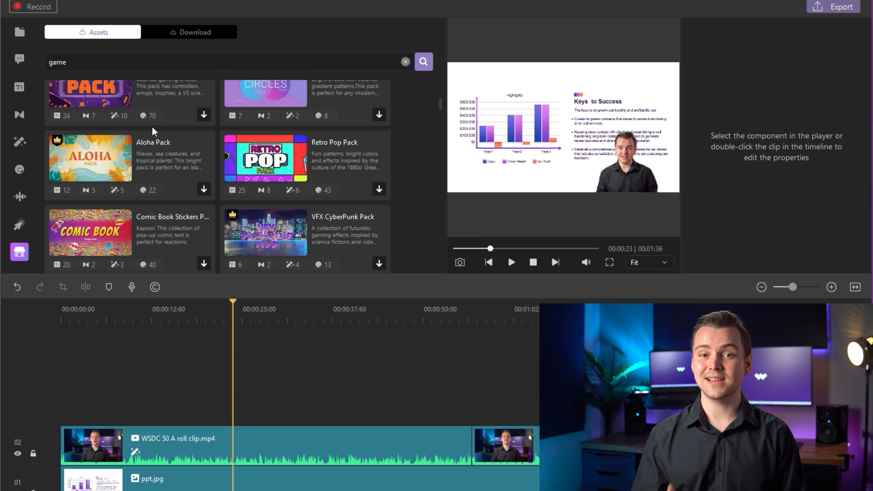
# - Replace the store search term with 'life' and run the search
pyautogui.tripleClick(222, 62)
pyautogui.write('education')
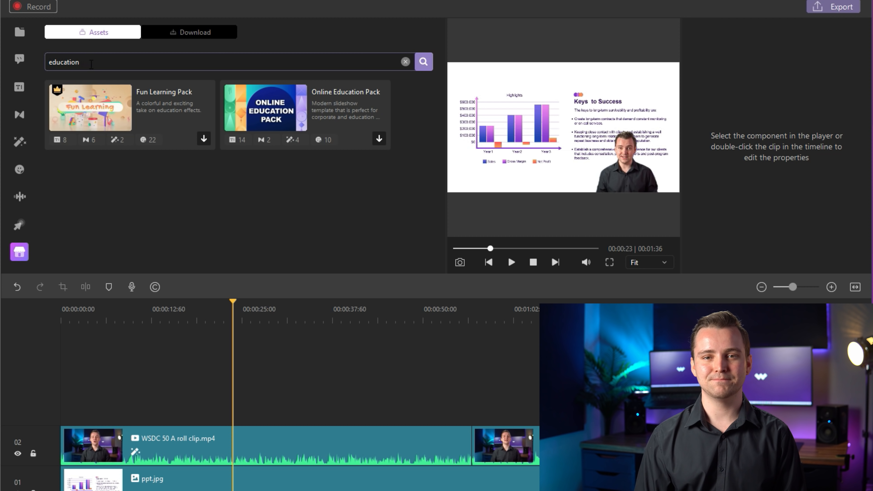
pyautogui.write('life')
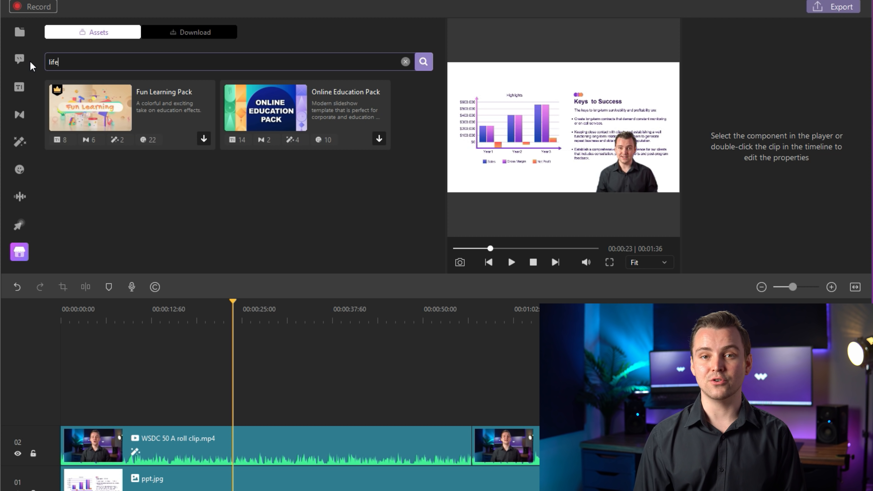
pyautogui.click(423, 62)
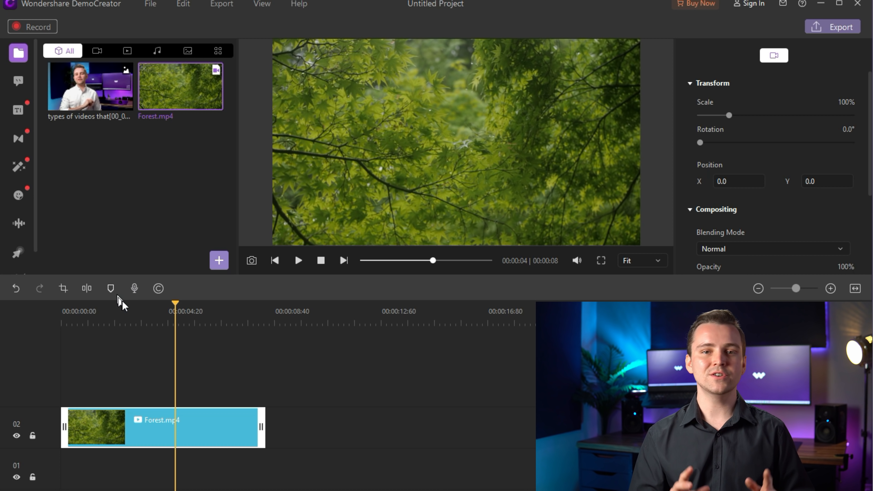
# - Enable Show the brand in video in Brand Setting for the forest clip
pyautogui.click(158, 288)
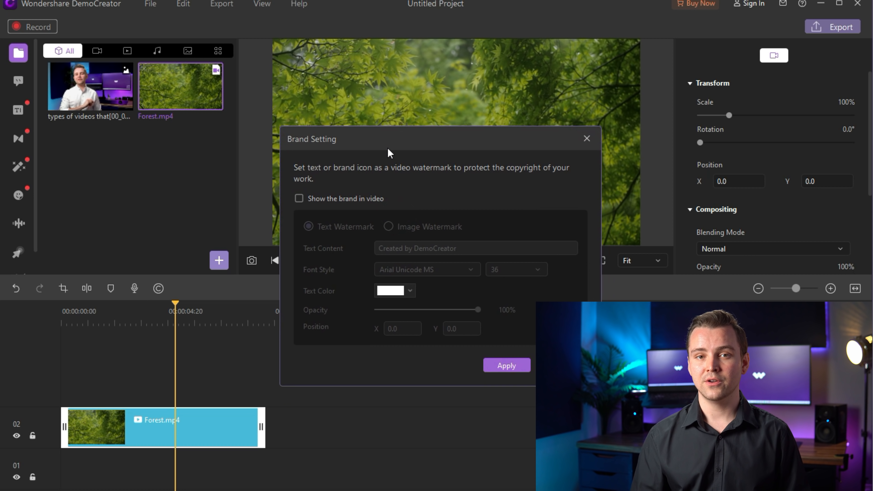
pyautogui.click(299, 199)
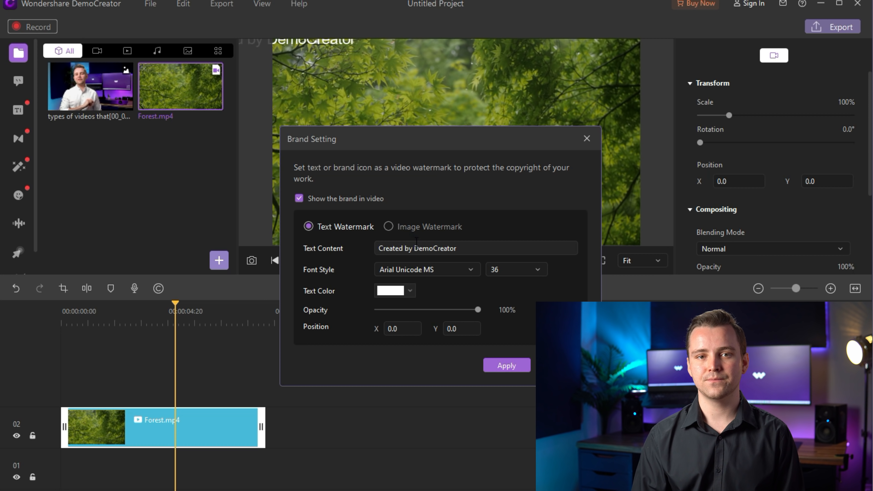
pyautogui.moveTo(409, 292)
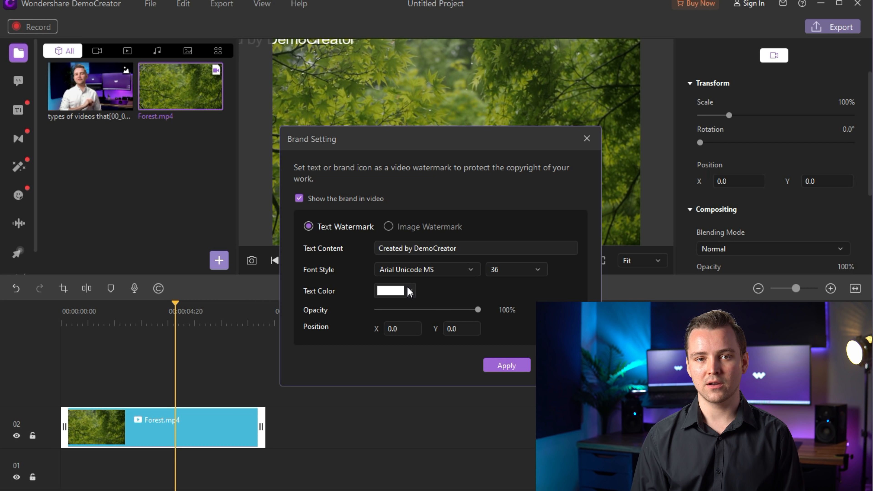
# - Set the 'Created by DemoCreator' watermark text colour to purple
pyautogui.click(513, 270)
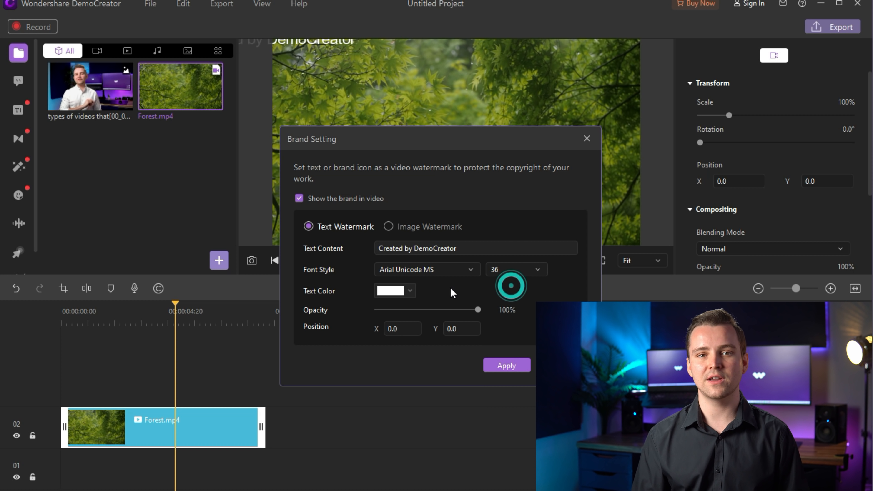
pyautogui.click(394, 290)
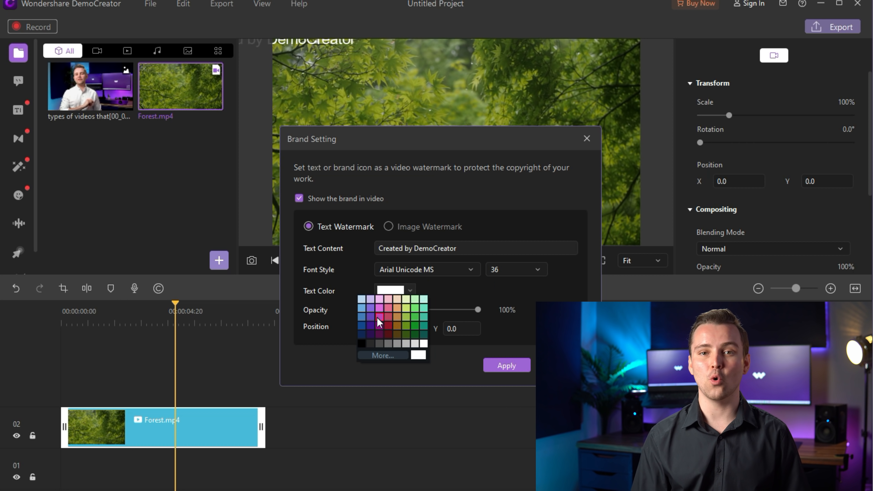
pyautogui.click(379, 317)
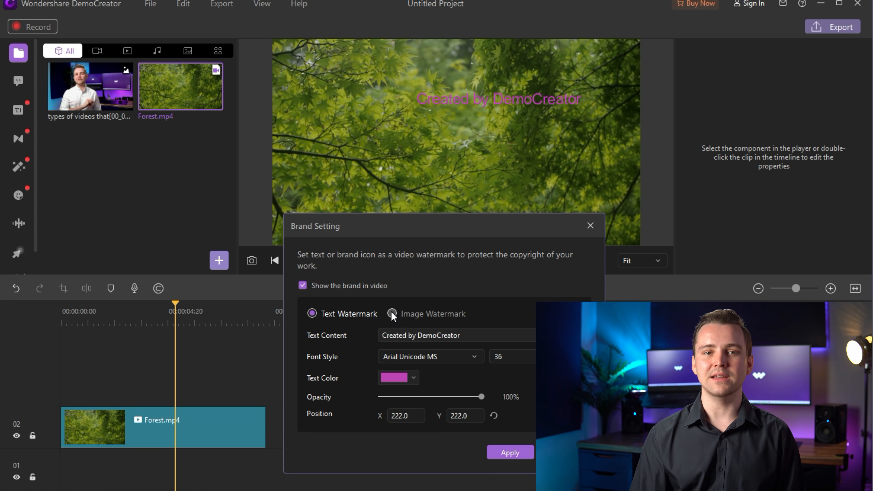
# - Switch to the DemoCreator logo image watermark at 56% scale, 60% opacity and apply it
pyautogui.click(393, 313)
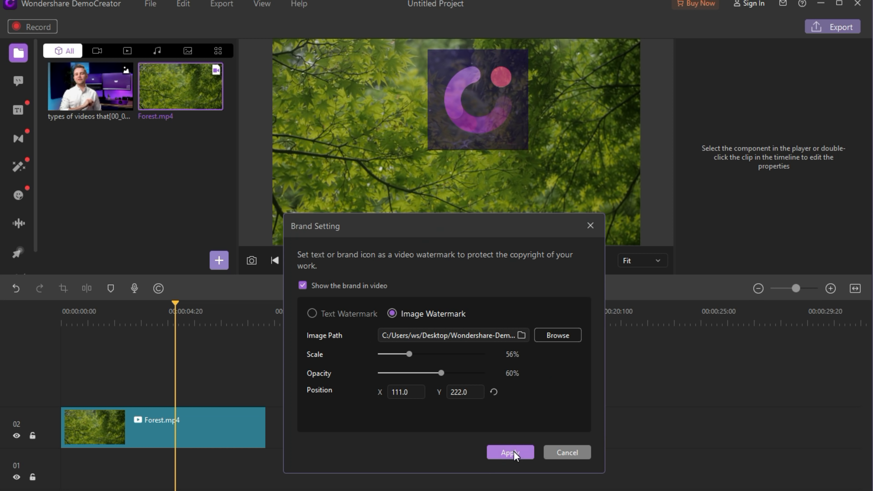
pyautogui.click(509, 453)
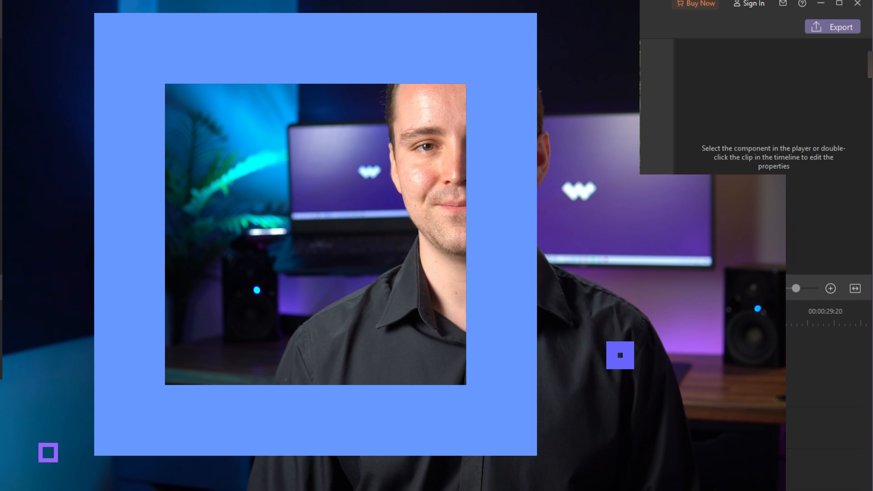